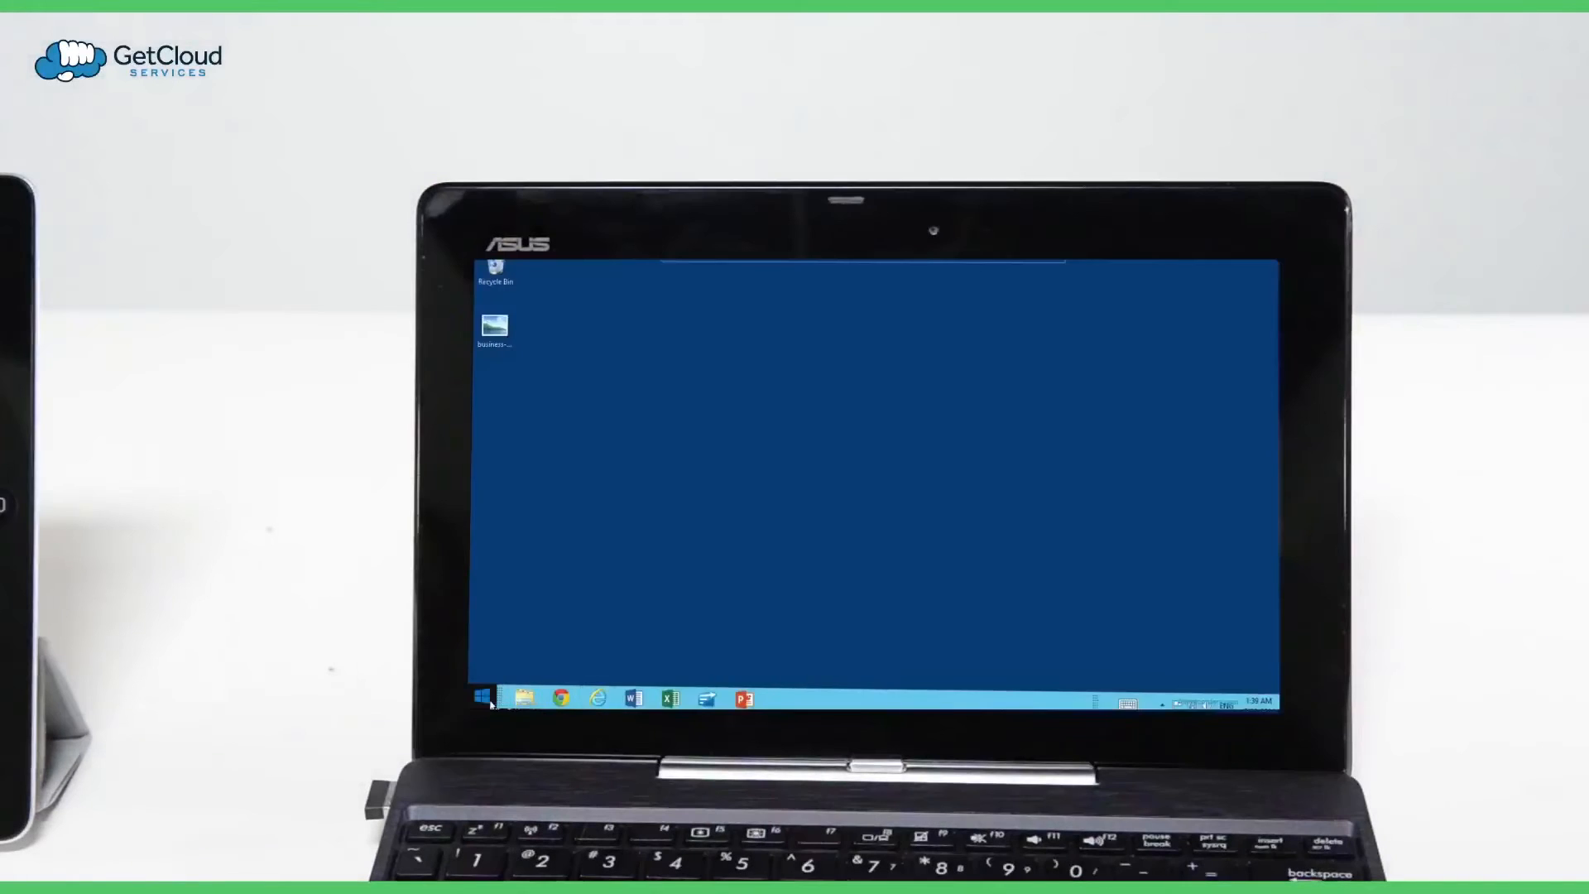
Launch the web browser from the Start screen, then close it and return to the desktop
click(482, 699)
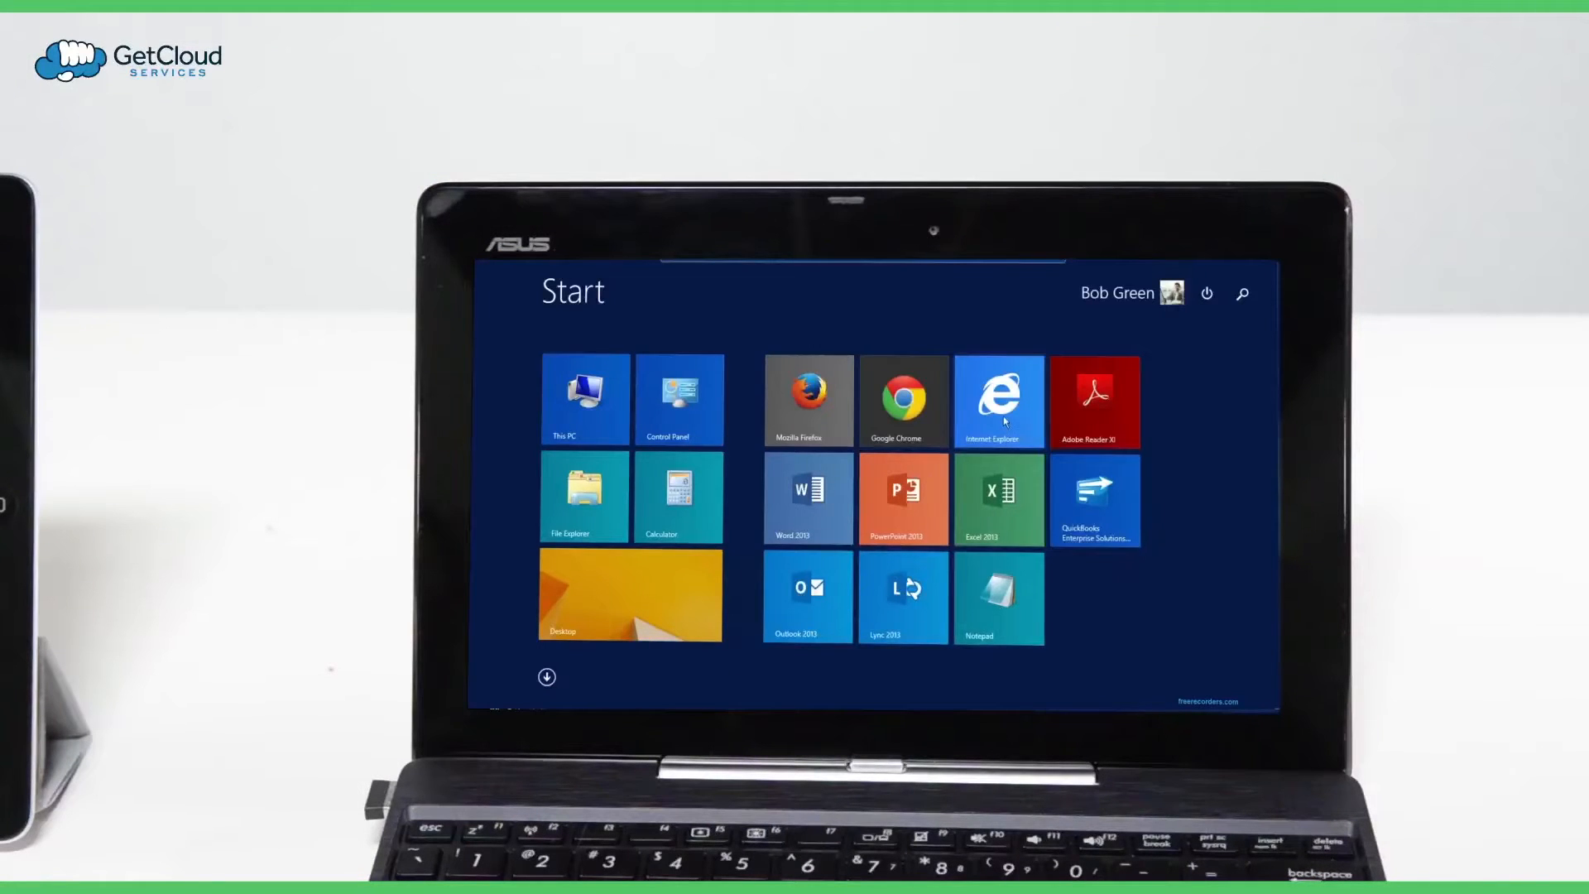
click(996, 400)
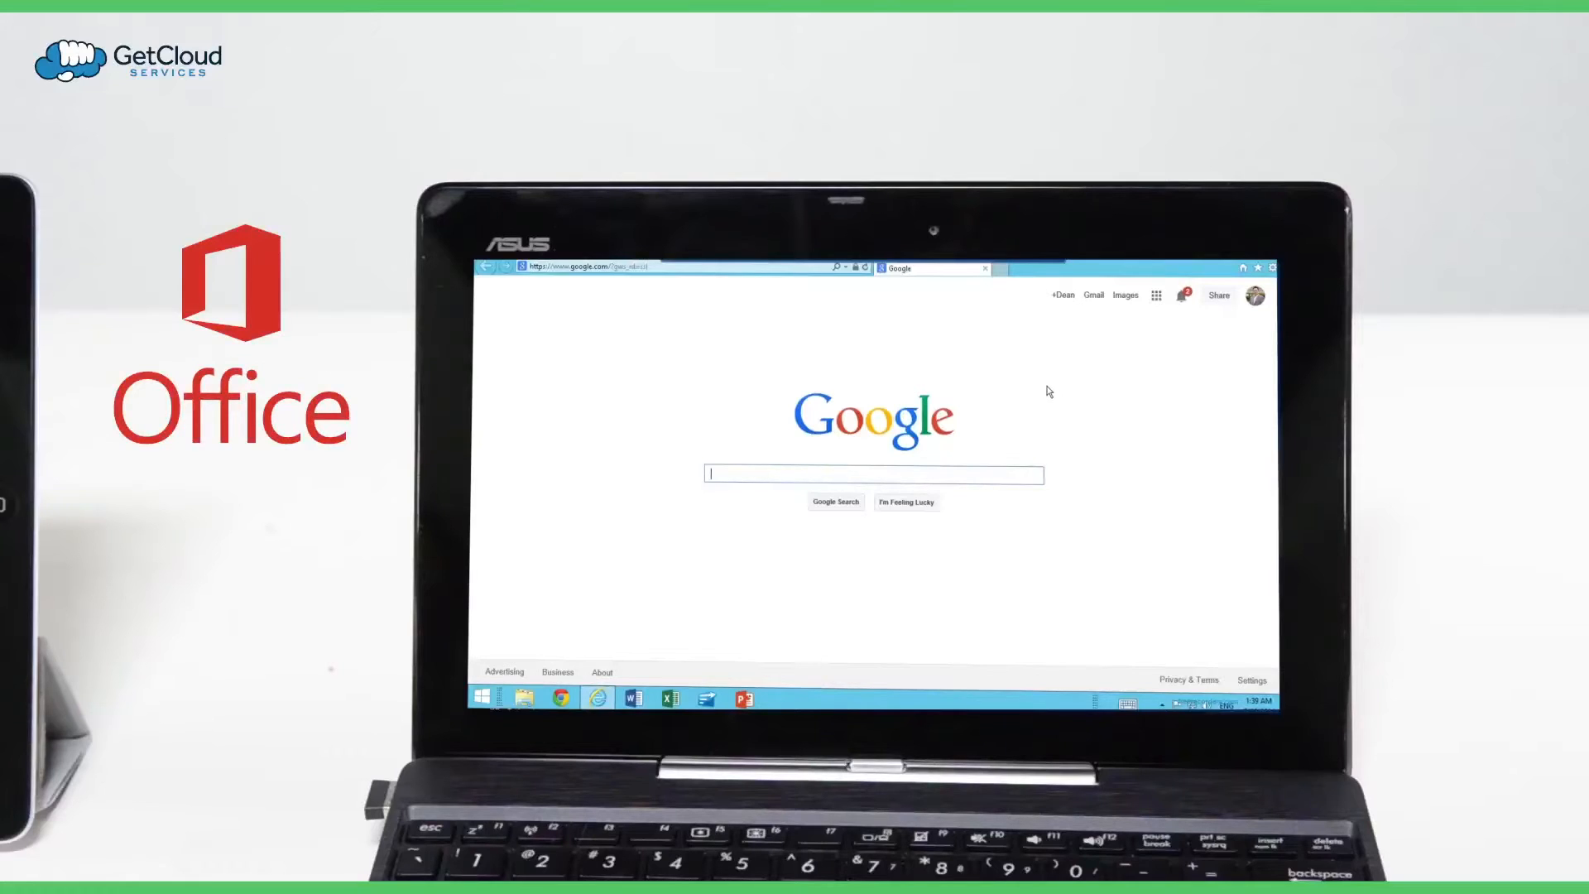
click(634, 697)
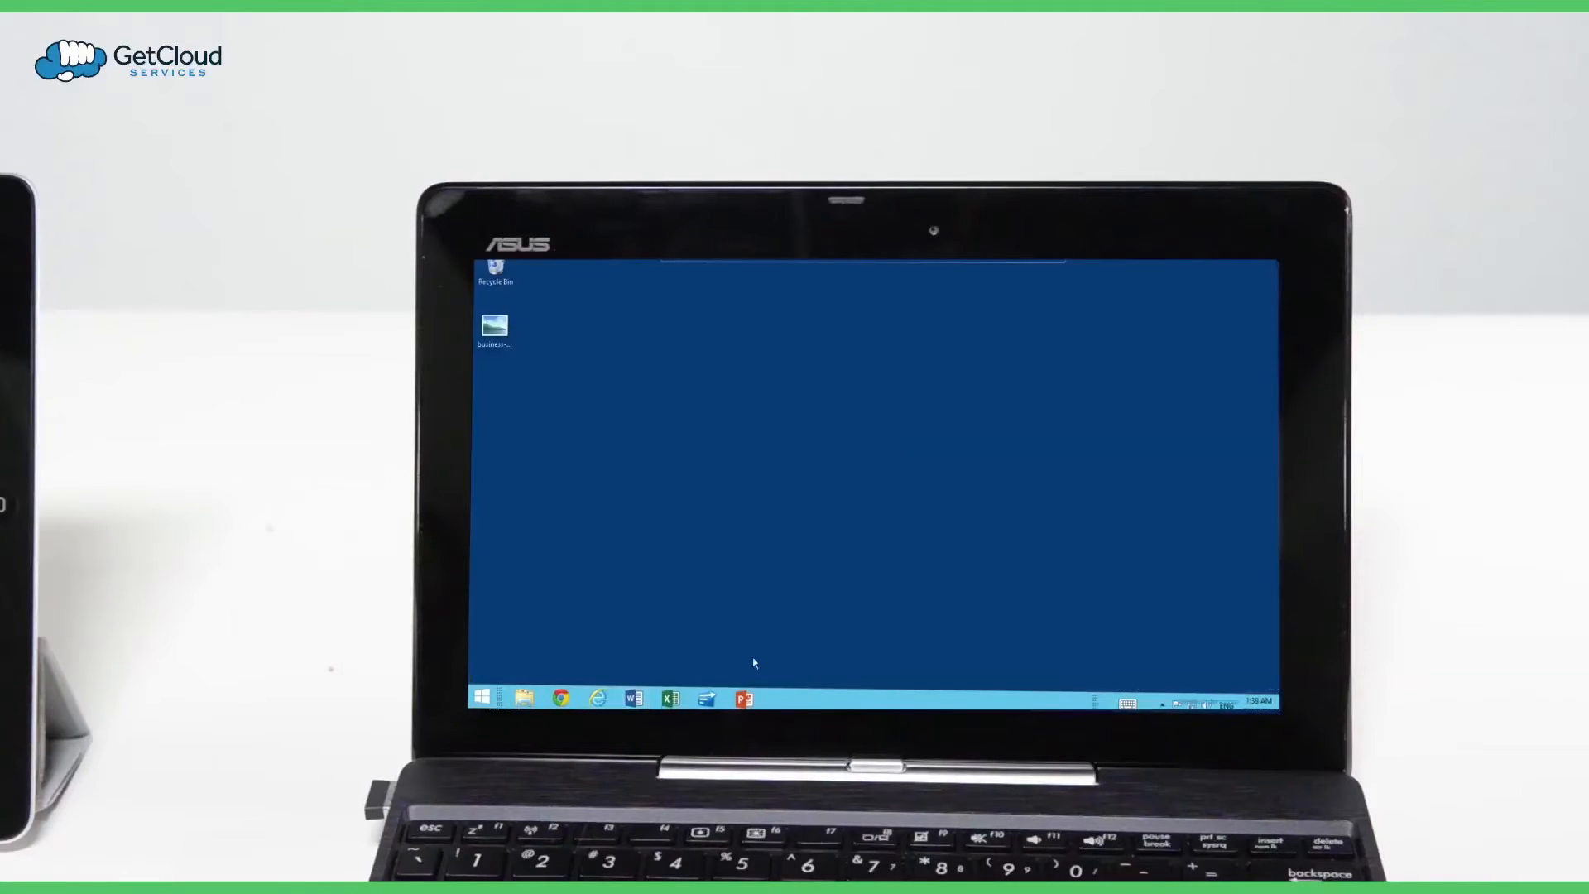
Bring the Start screen of app tiles back up and pick the Word tile
click(482, 699)
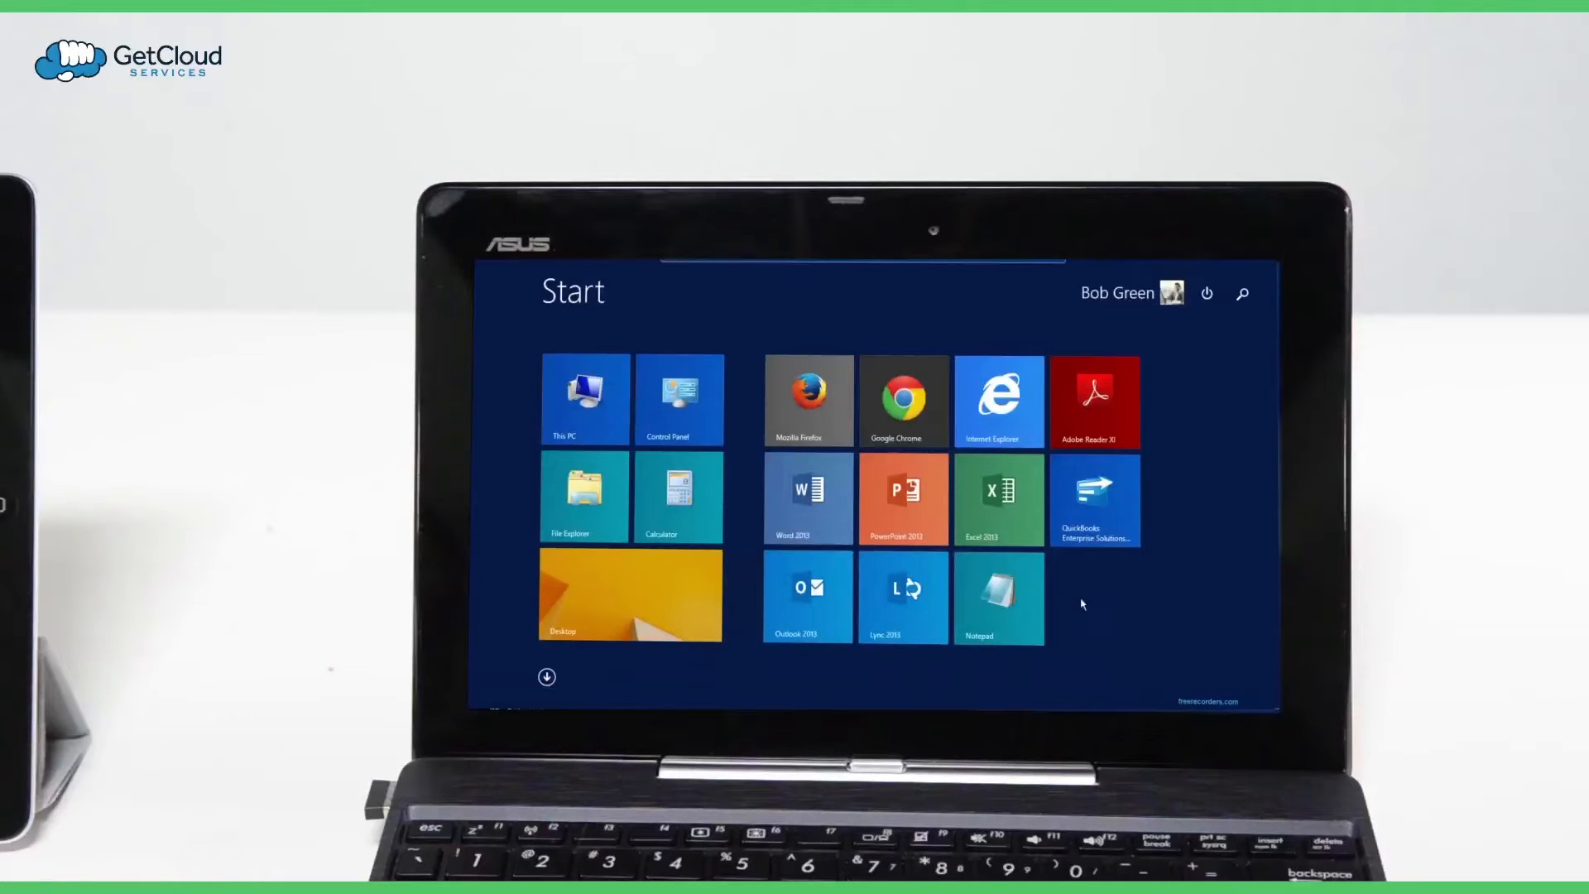
mouse_move(998, 400)
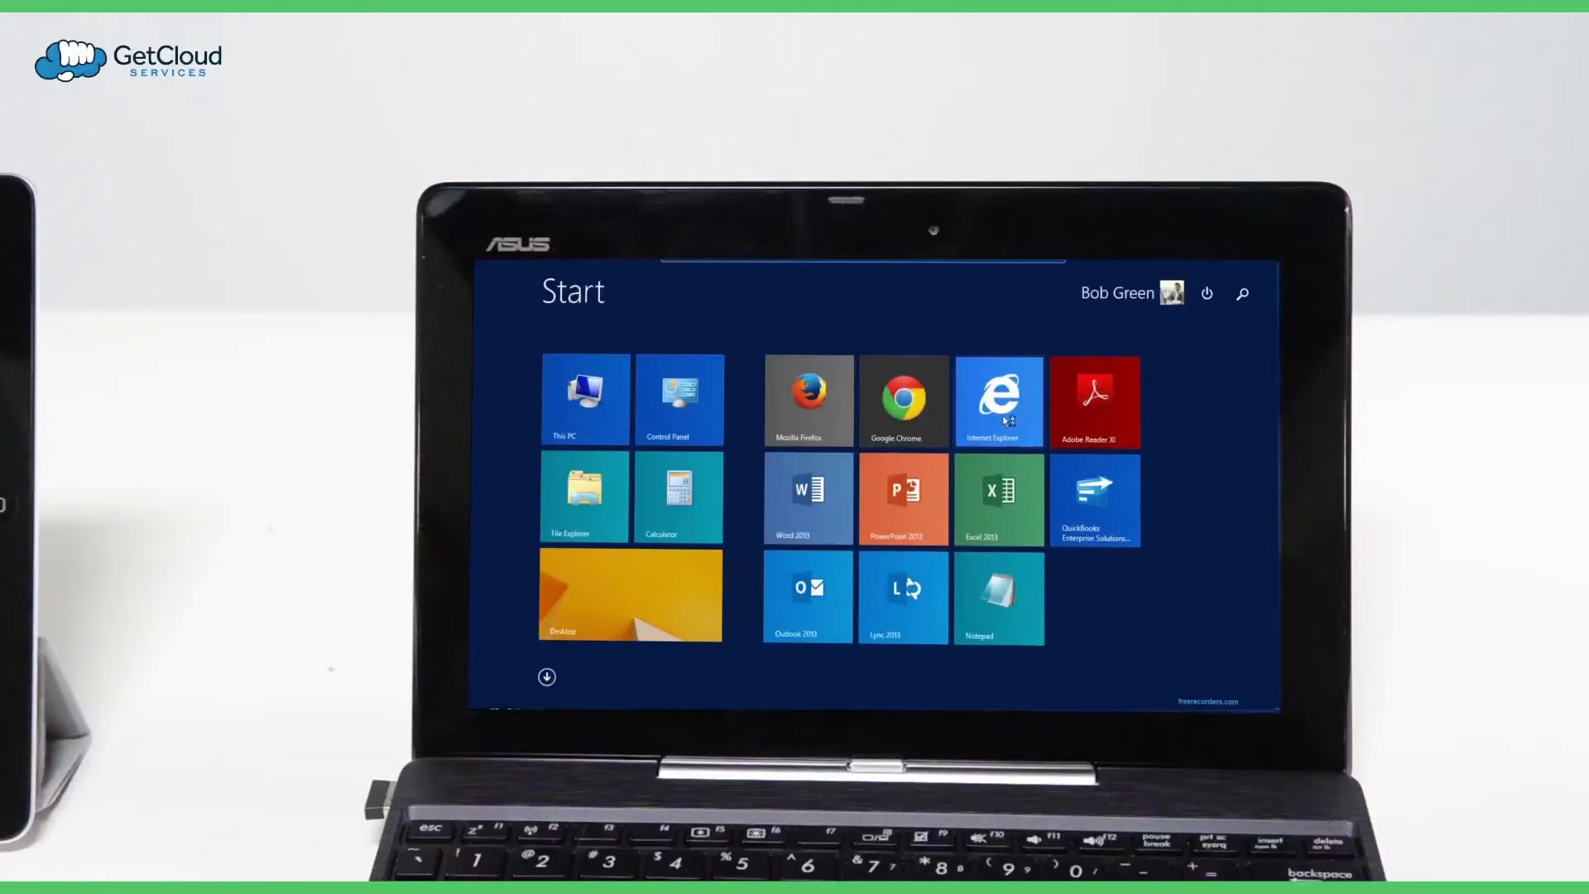
click(998, 400)
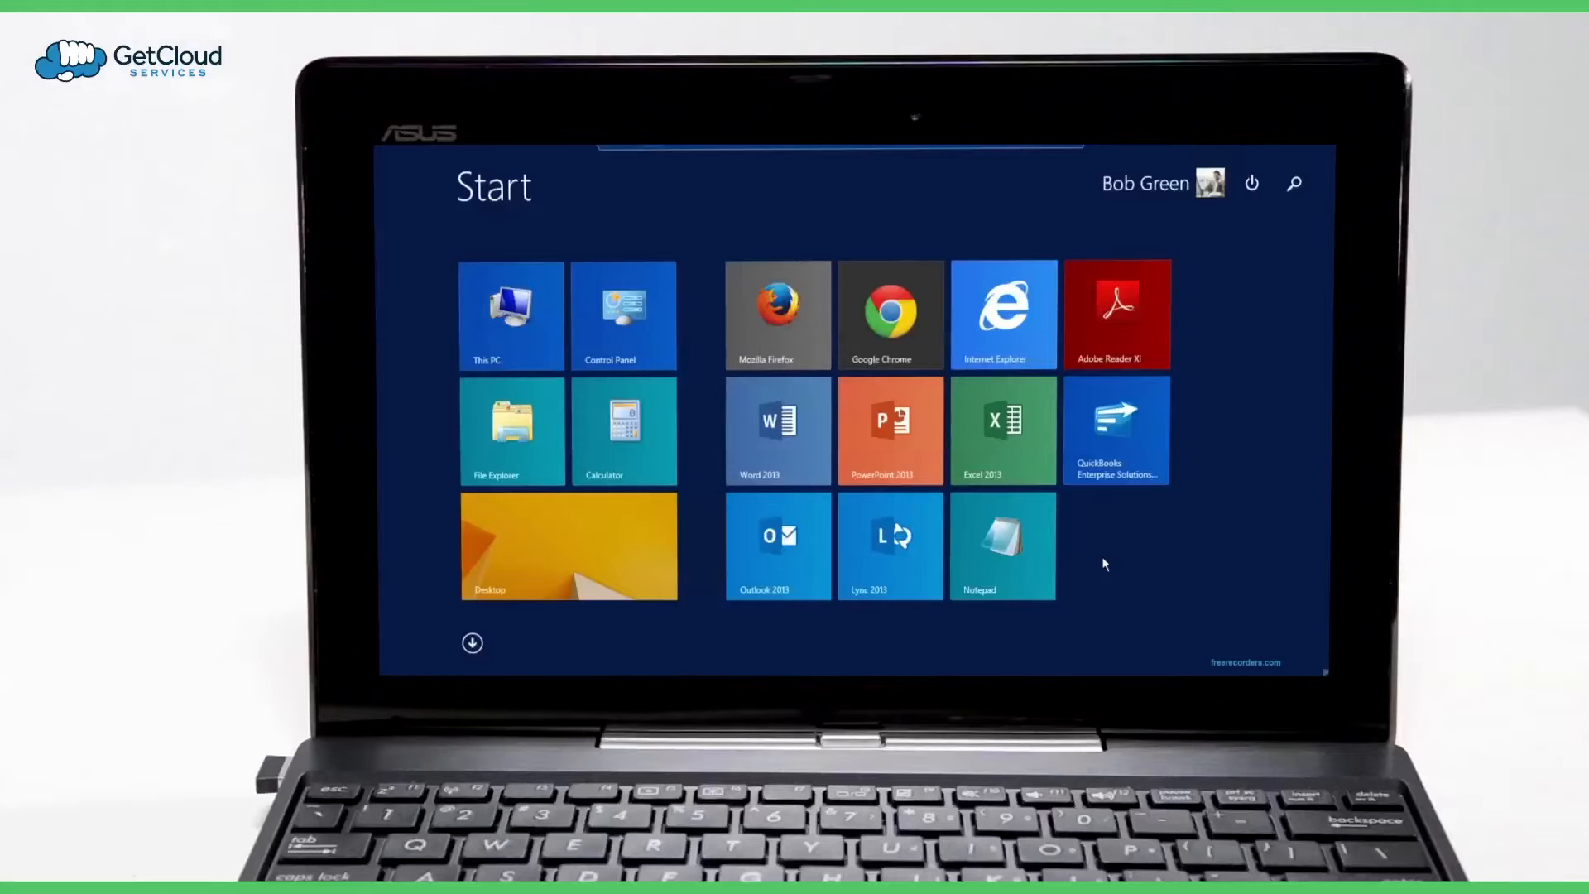
mouse_move(1078, 543)
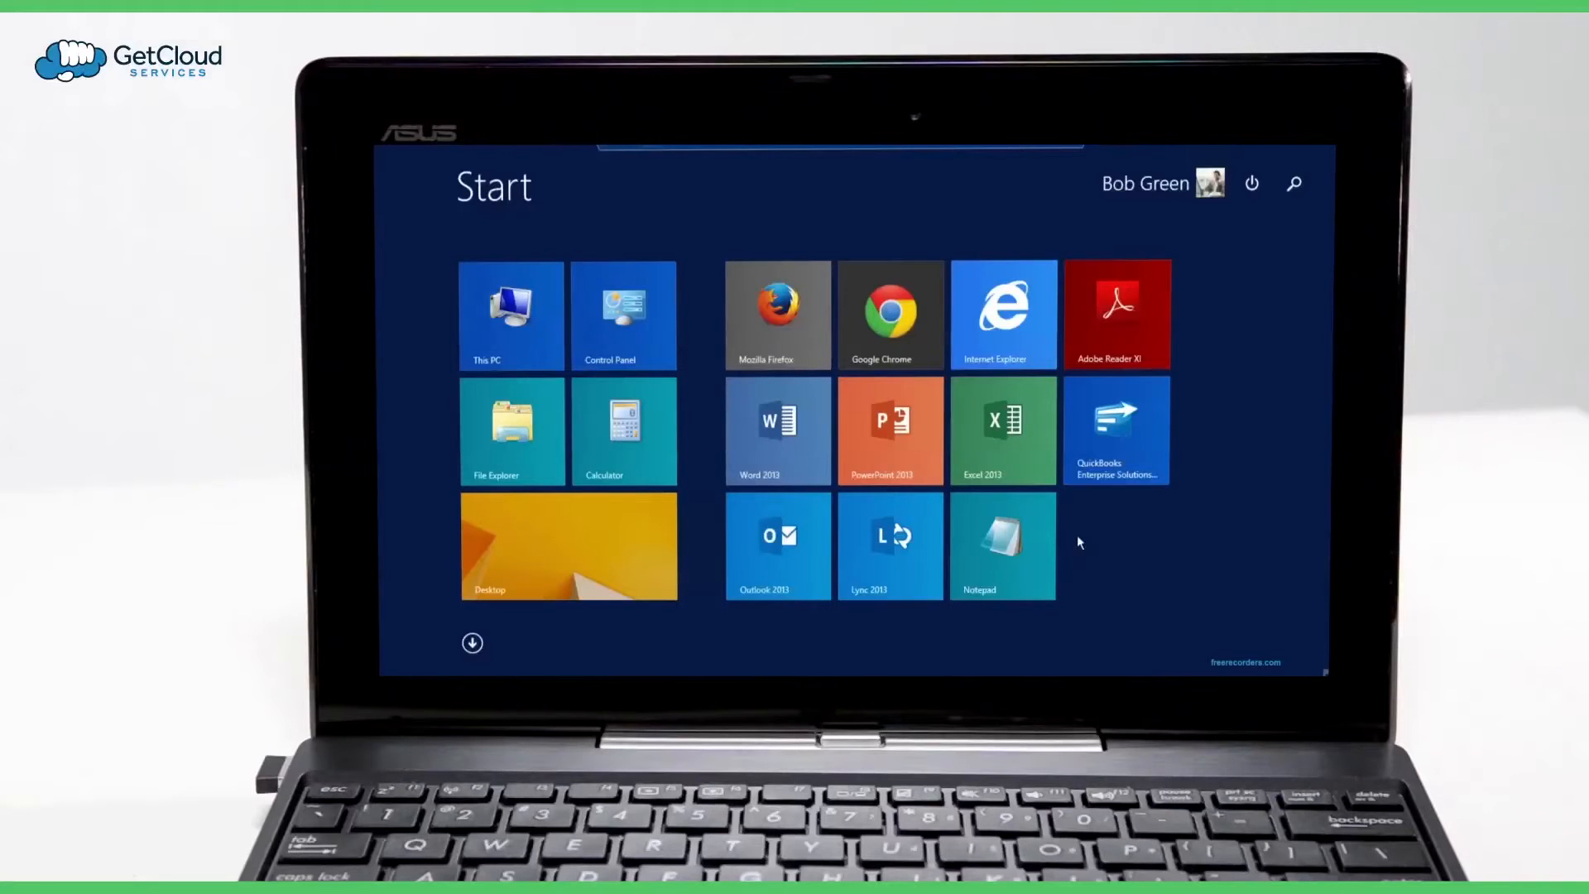
Open the term sheet in Word 2013 and retitle it 'Modified Proposed Term Sheet'
click(1001, 431)
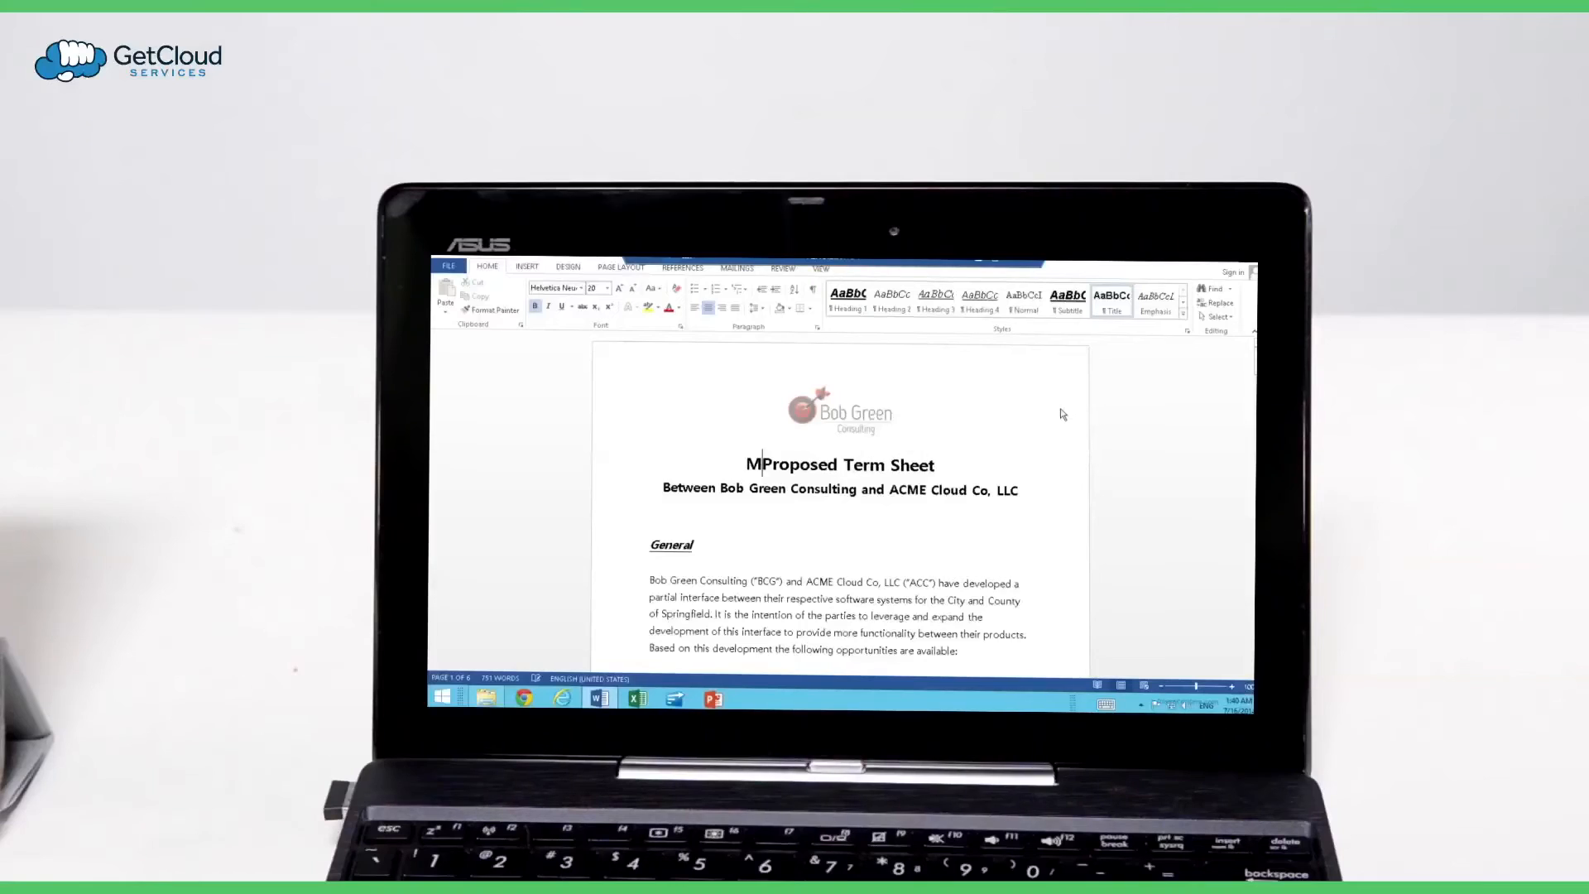
text(odified)
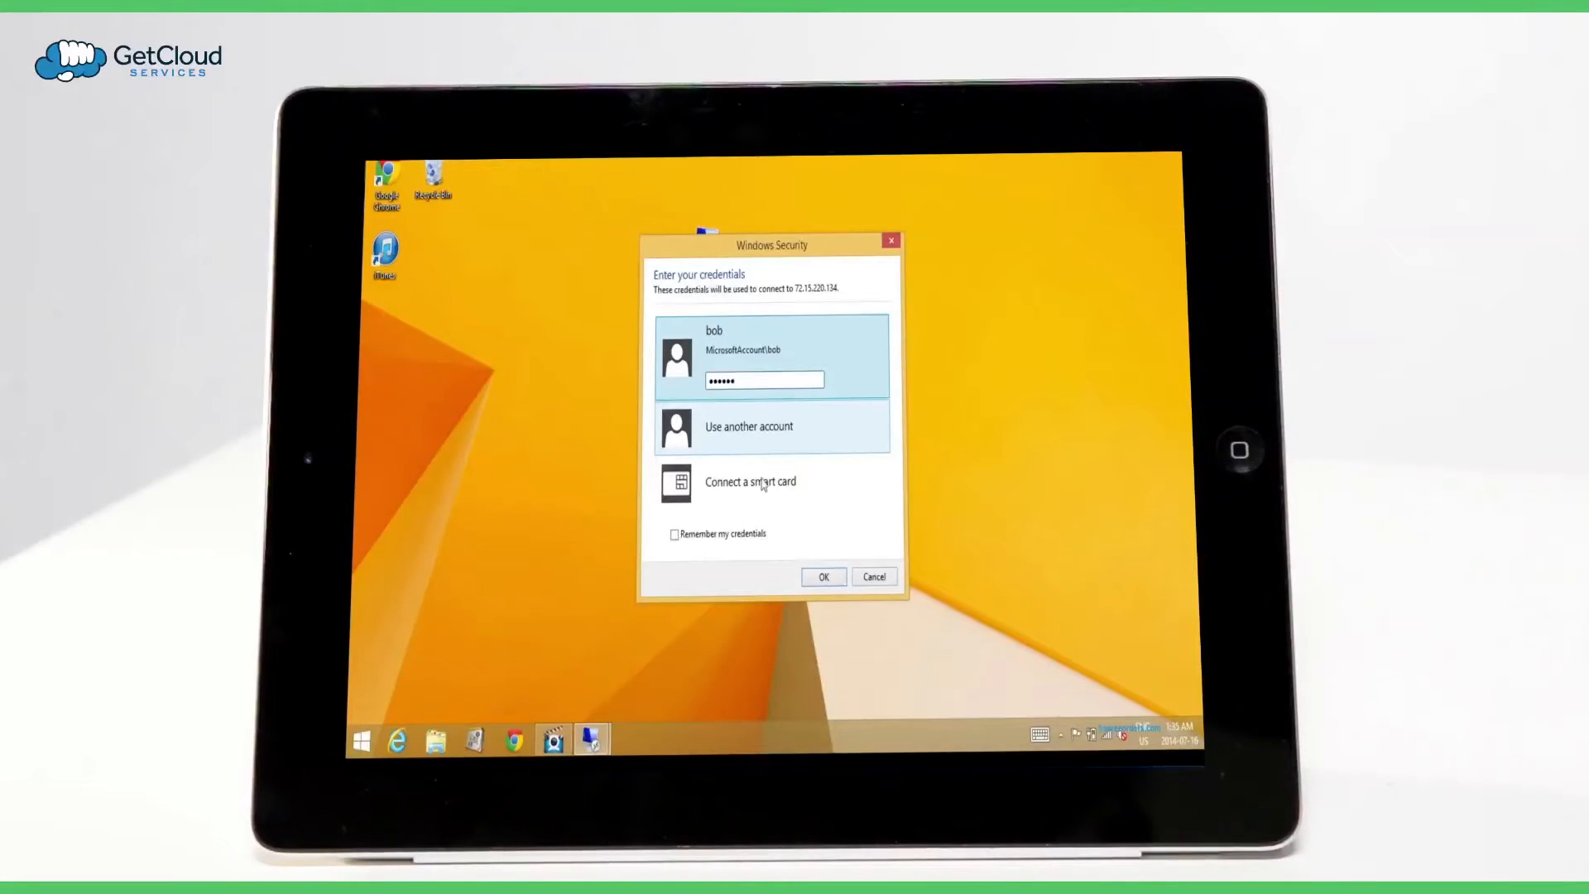
Submit the Windows Security credentials on the iPad to resume the same session
click(822, 576)
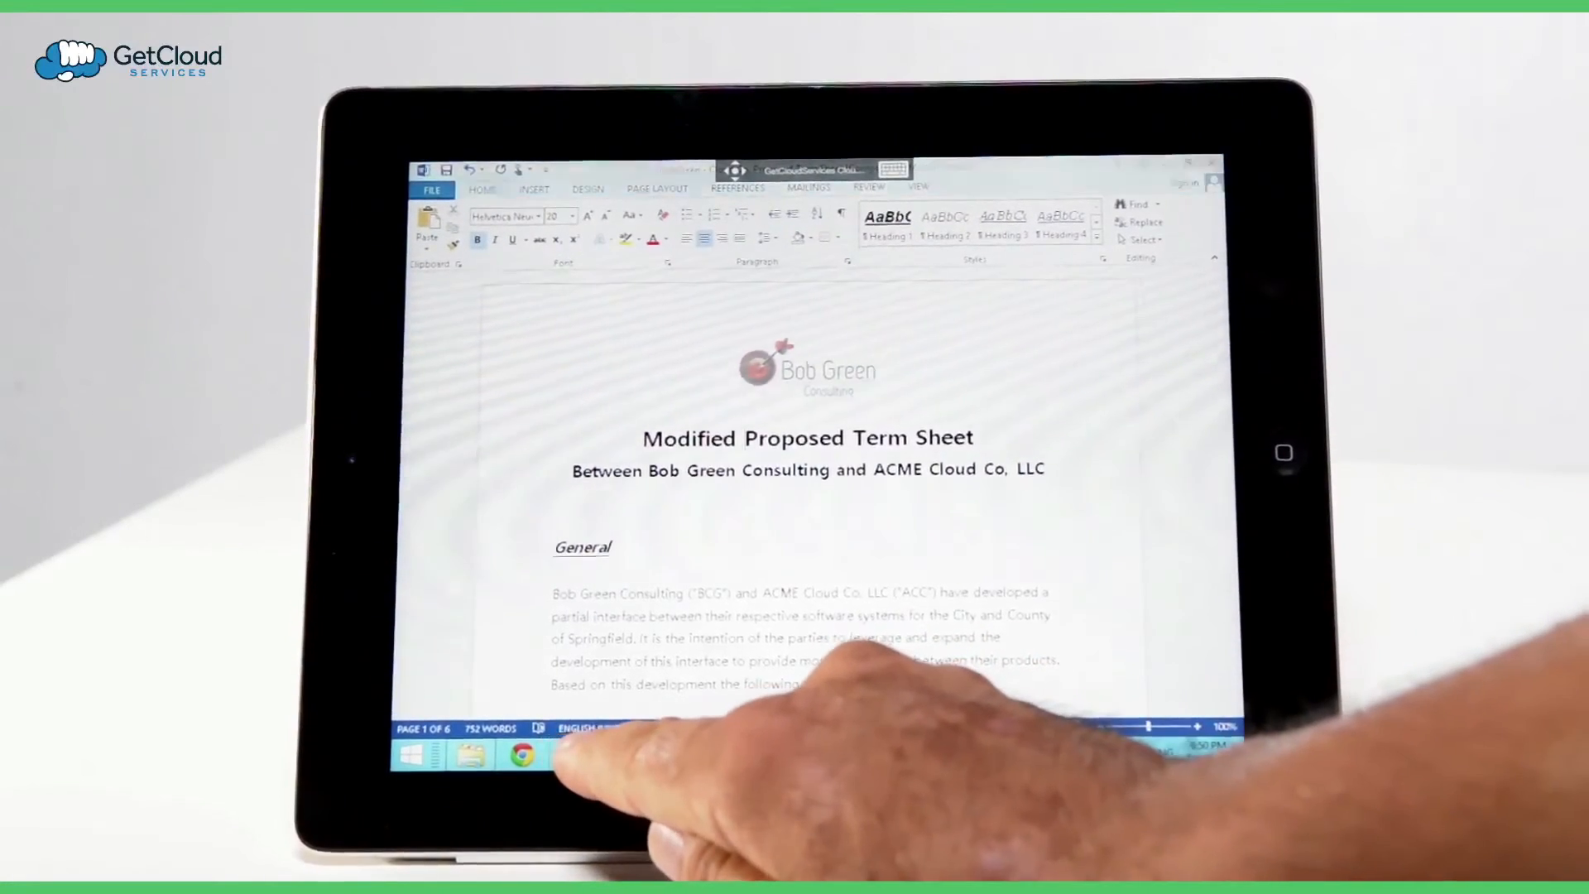
Switch the session to QuickBooks, then bring up a blank Excel 2013 workbook
click(522, 753)
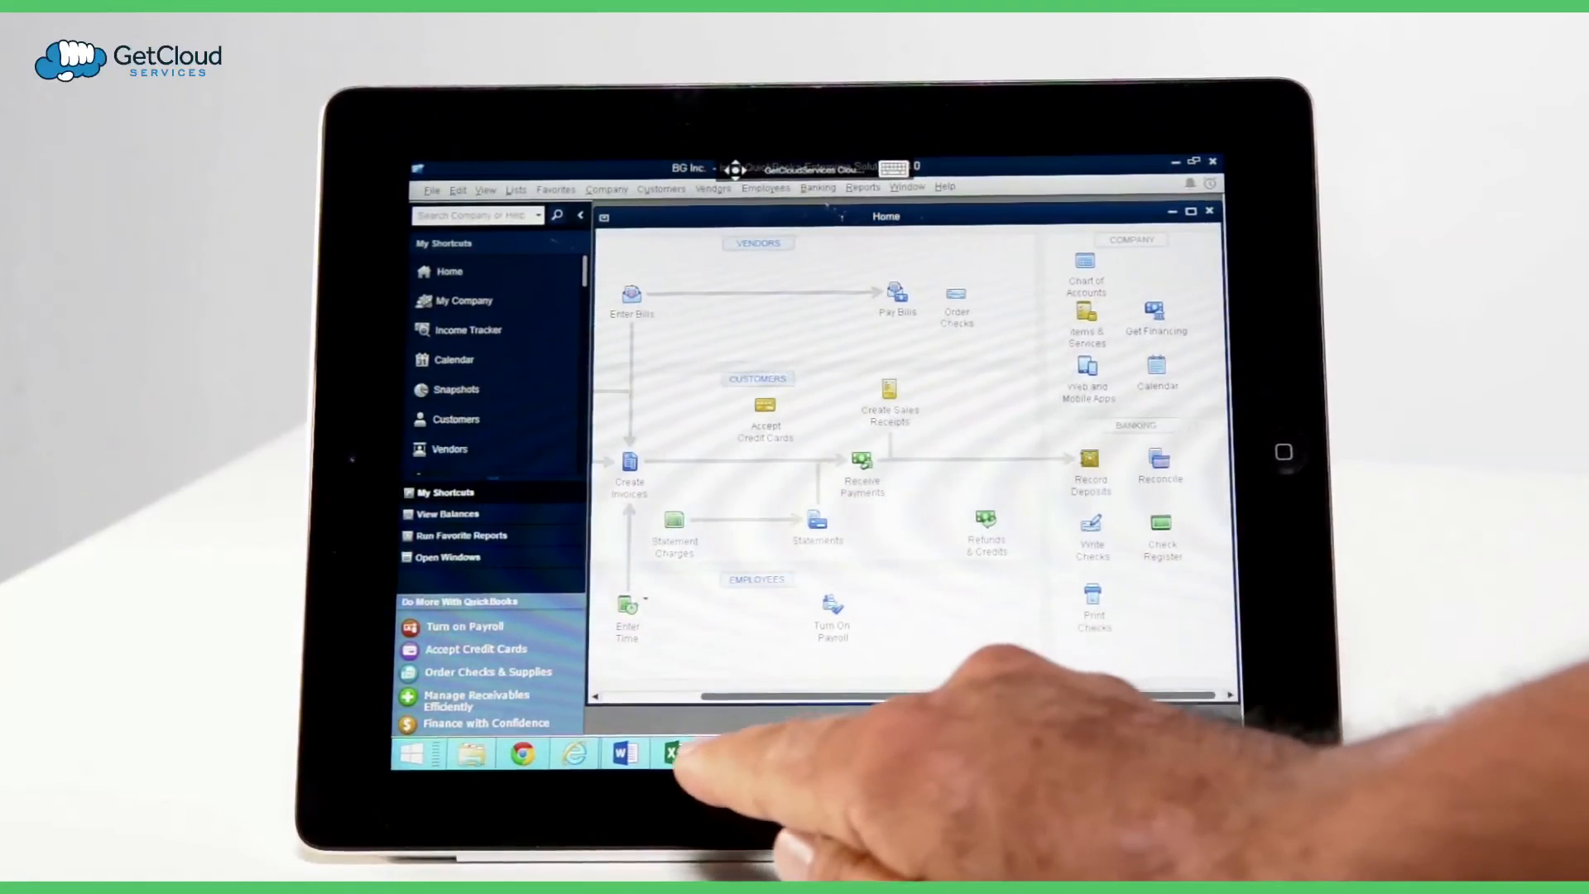
click(676, 753)
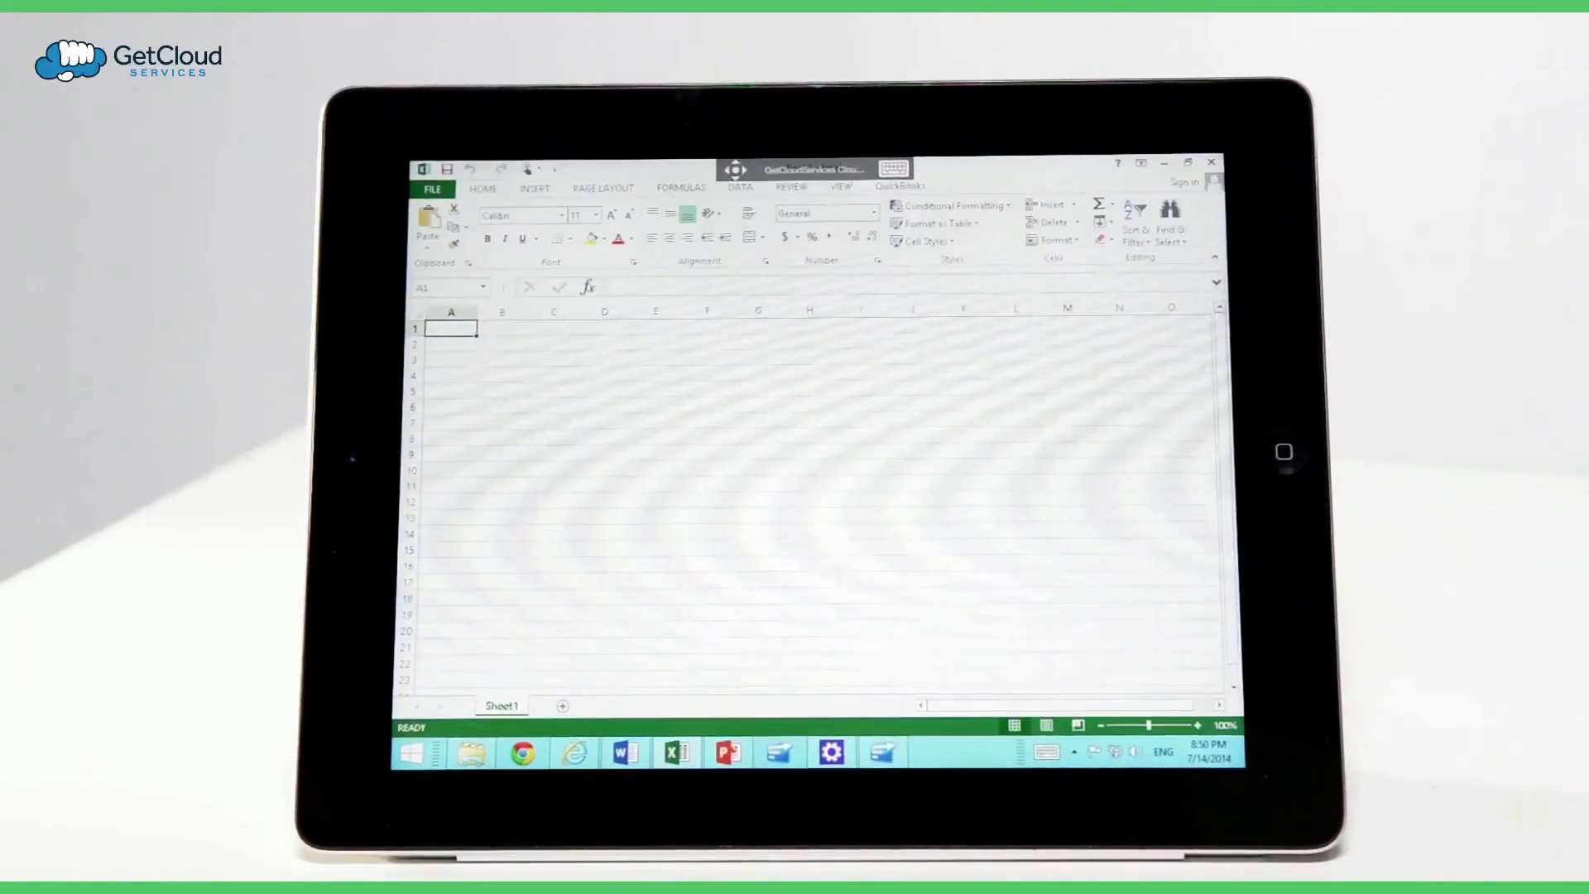